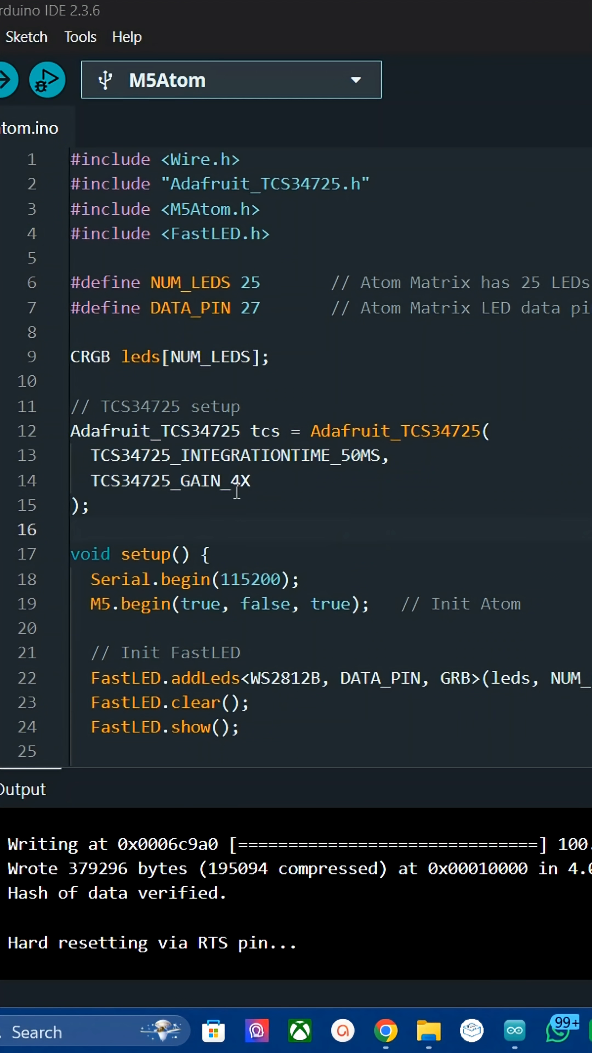
mouse_move(281, 224)
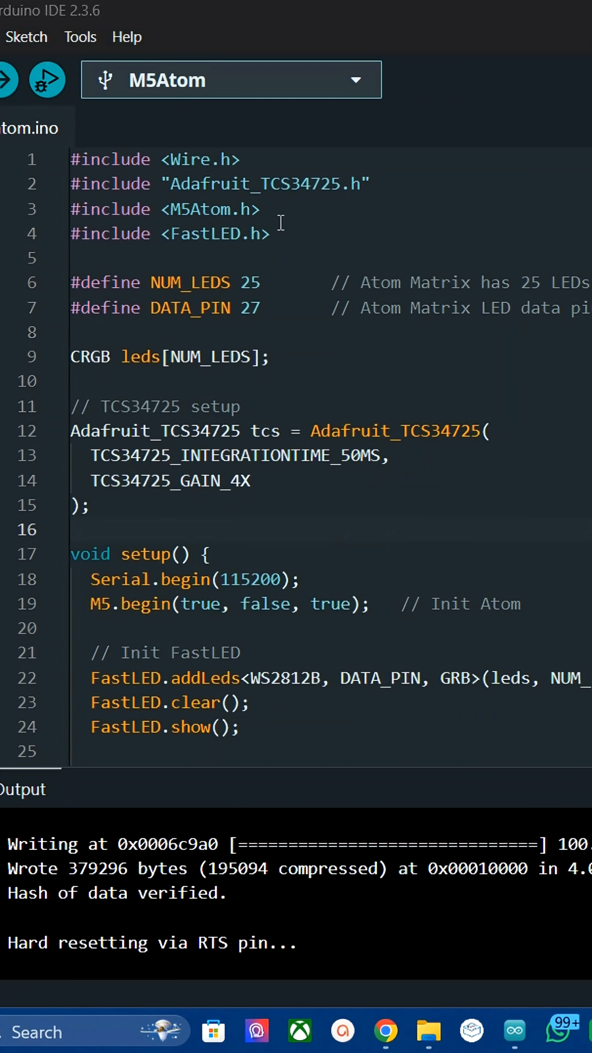